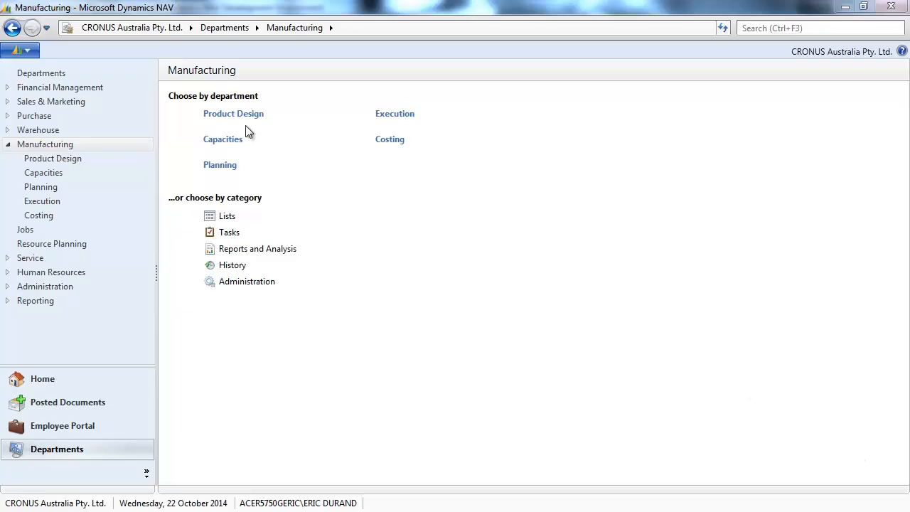
# Step: Open the CHOCOLATEMOUSSE item card from Product Design items and show its Assembly/Production options
pyautogui.click(234, 113)
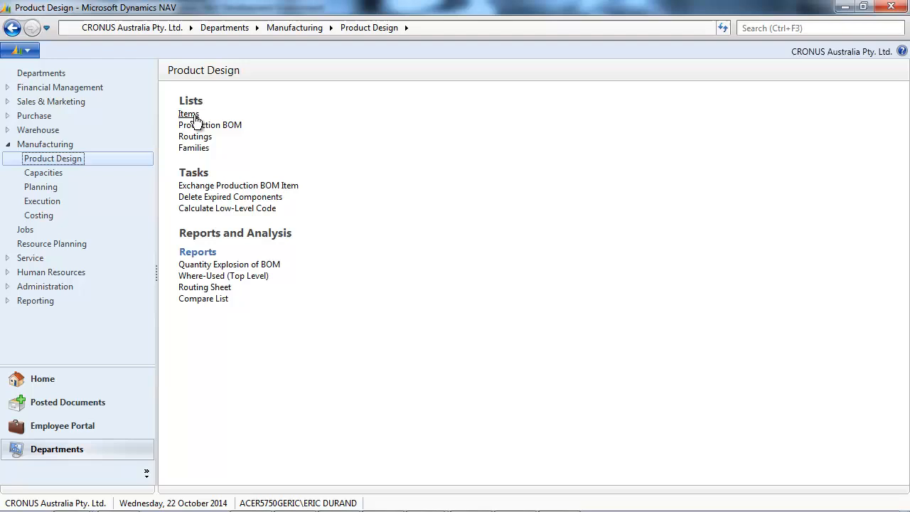
pyautogui.click(188, 113)
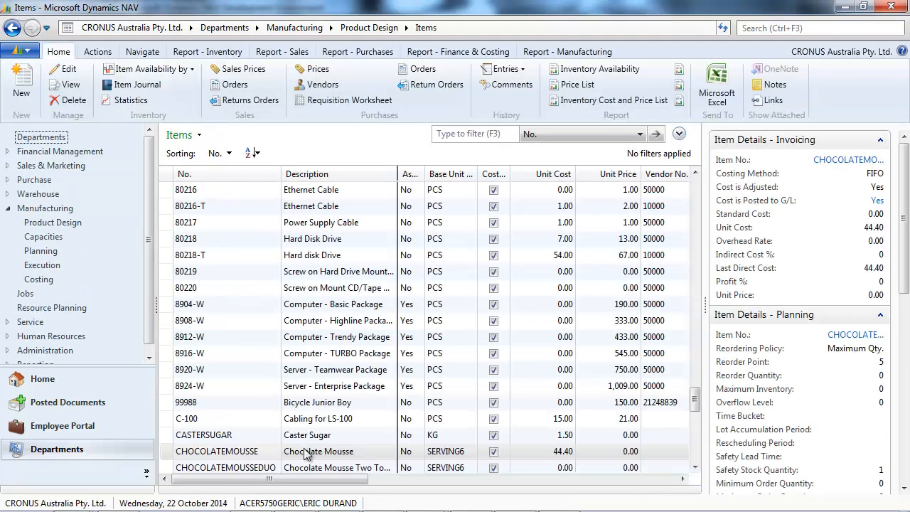
pyautogui.doubleClick(217, 451)
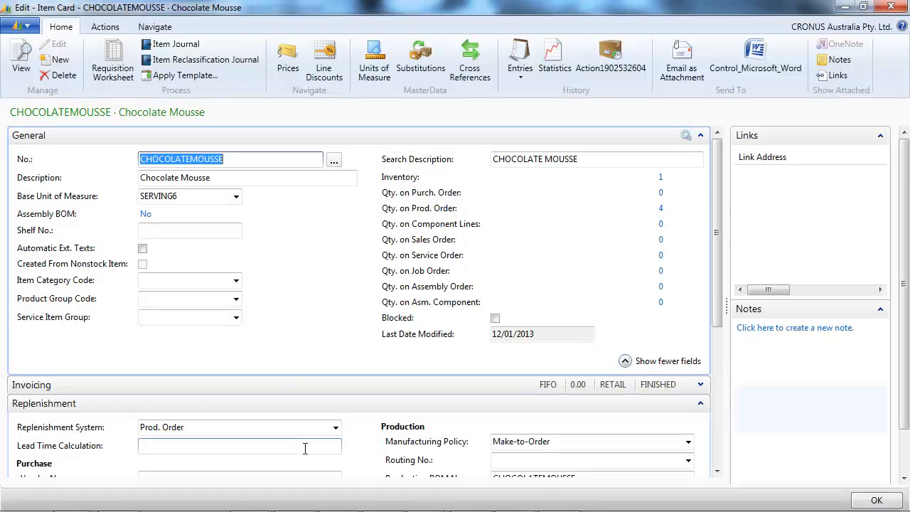
pyautogui.click(154, 27)
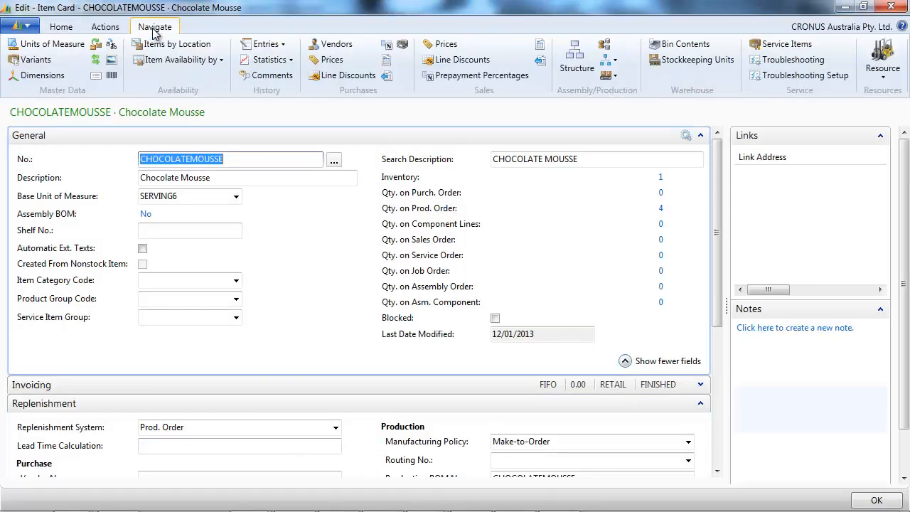
pyautogui.click(608, 75)
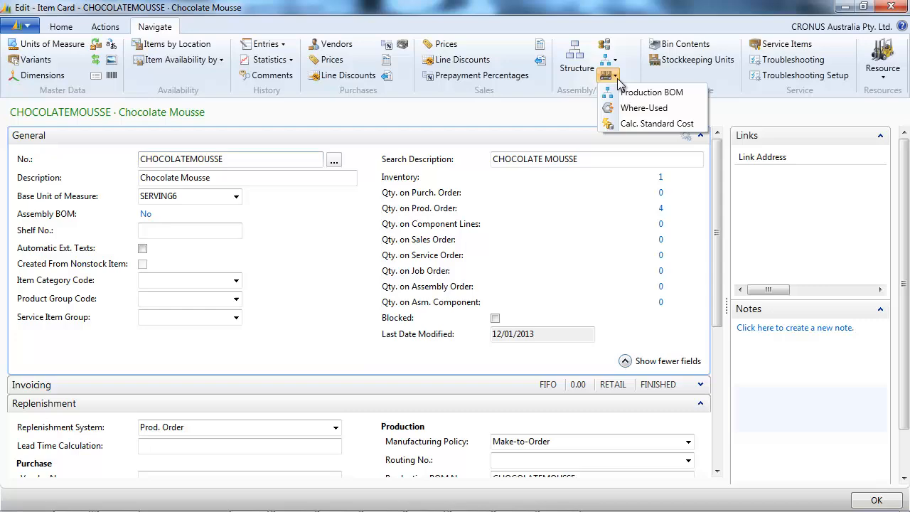
pyautogui.click(651, 91)
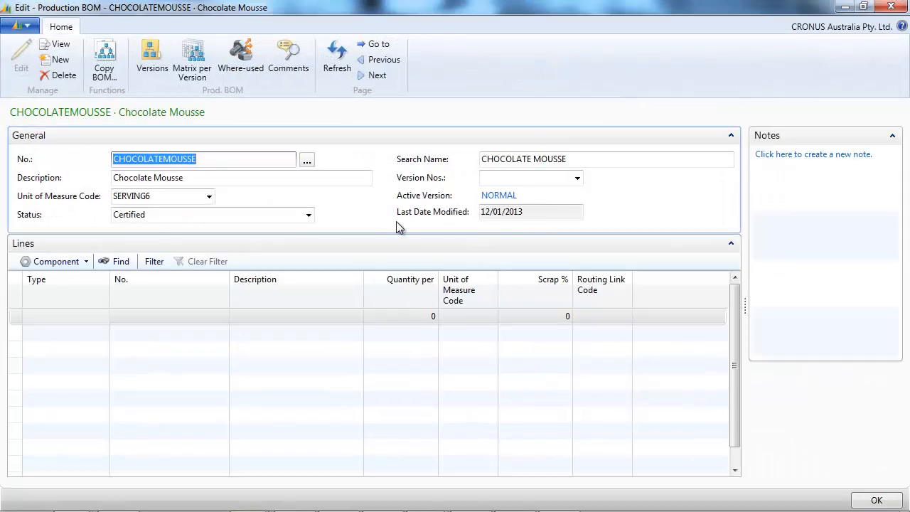
pyautogui.click(499, 195)
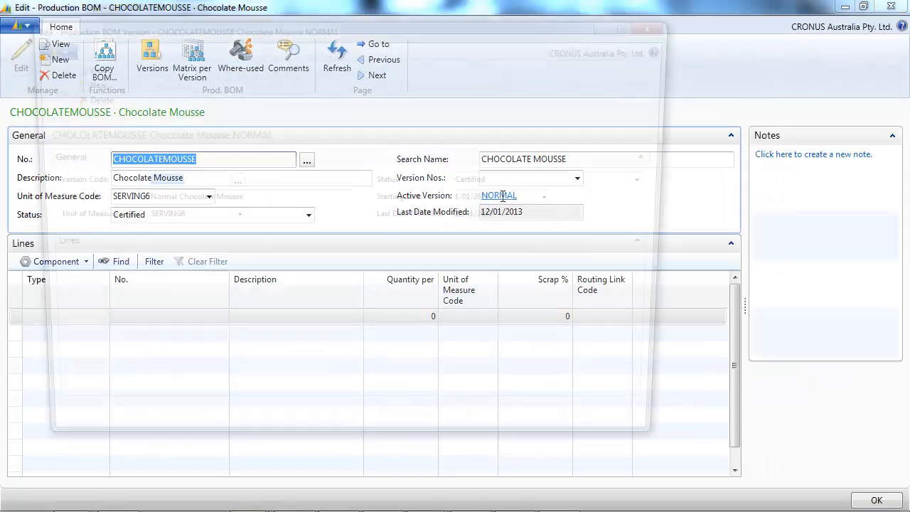
pyautogui.click(499, 196)
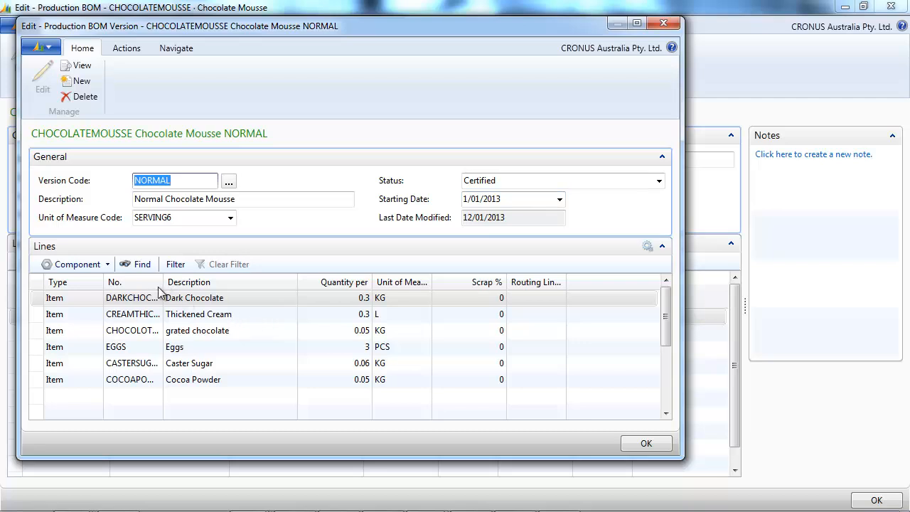
pyautogui.moveTo(613, 147)
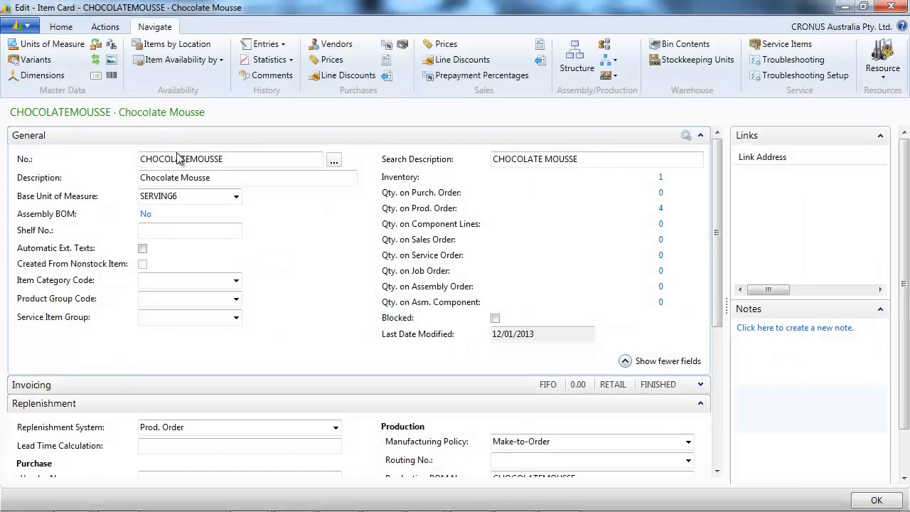
# Step: Copy the CHOCOLATEMOUSSE item number and open the Routing No. lookup on Replenishment
pyautogui.tripleClick(230, 158)
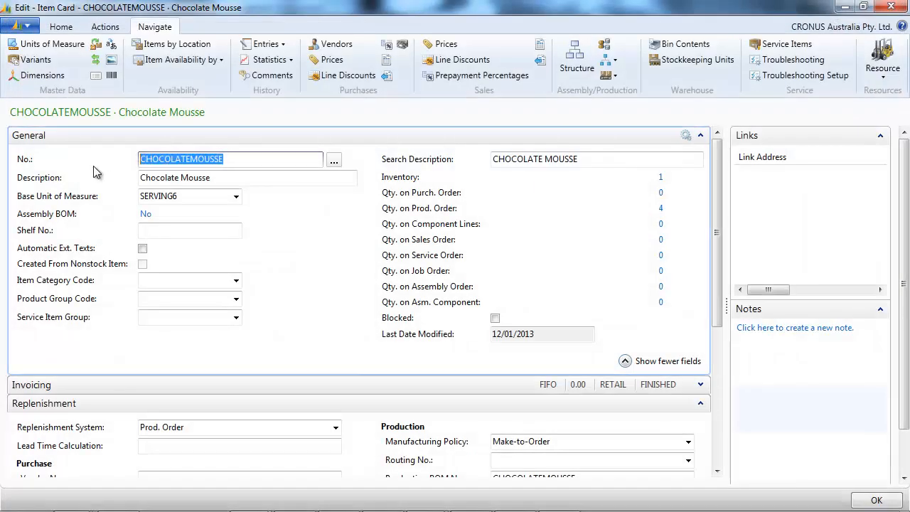
pyautogui.rightClick(231, 158)
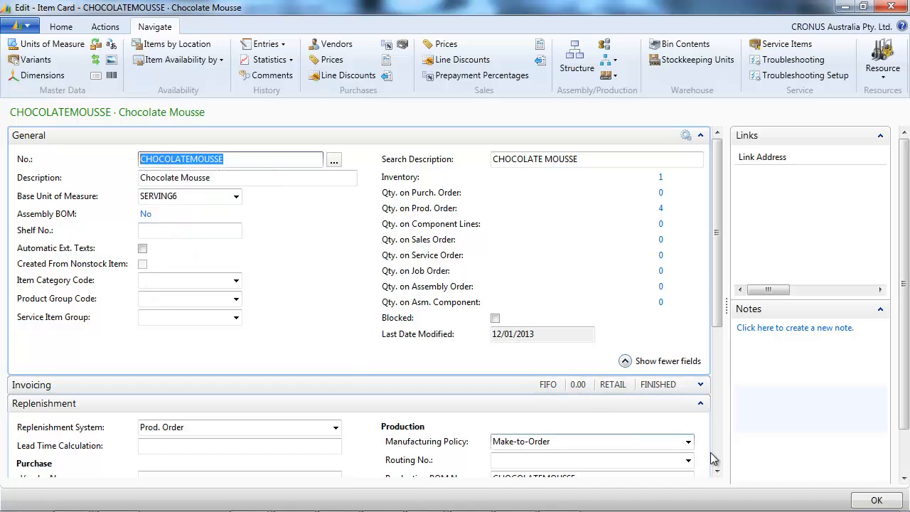
pyautogui.scroll(-3)
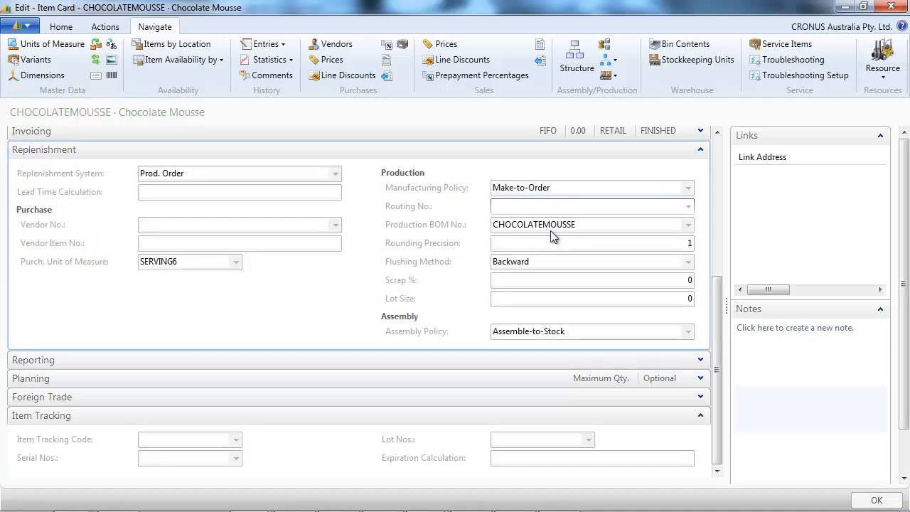
pyautogui.click(687, 206)
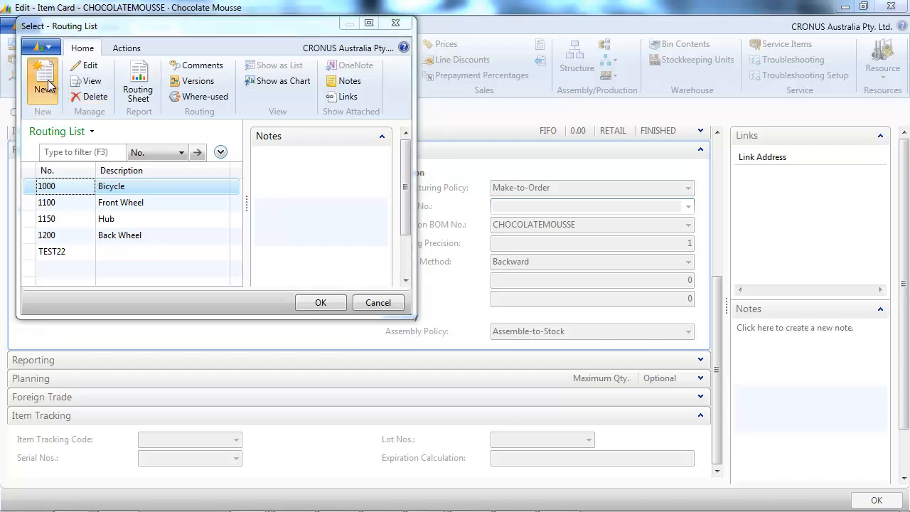
# Step: Create a new routing described 'Chocolate Mousse' and begin operation 10
pyautogui.click(43, 86)
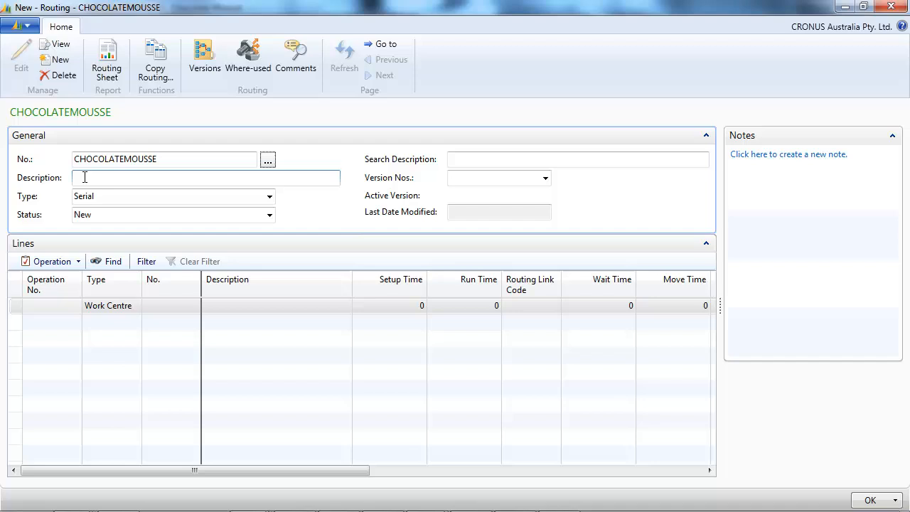
pyautogui.write('Chocolate Mou')
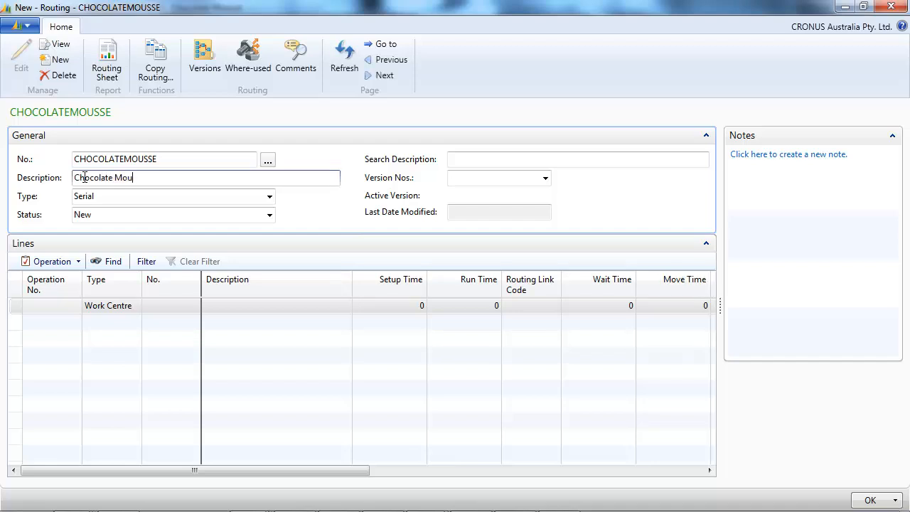
pyautogui.press('Tab')
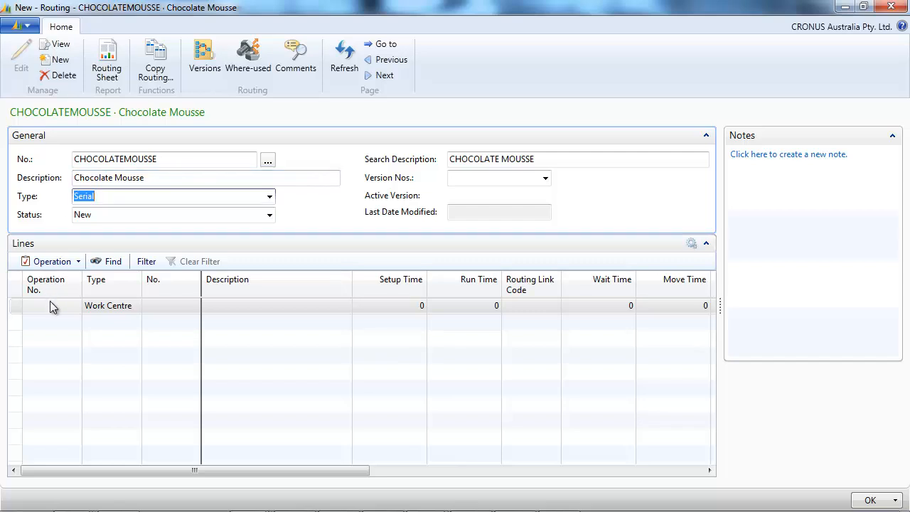
pyautogui.write('10')
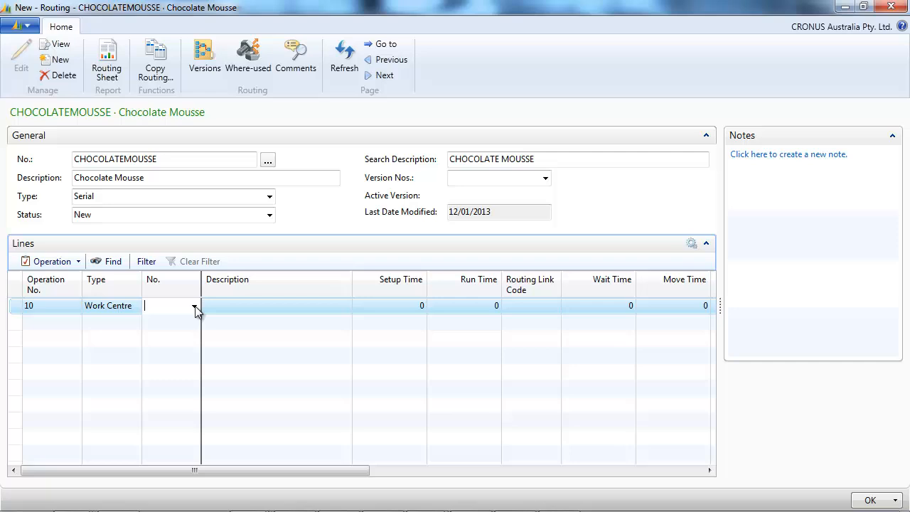
# Step: Assign the MELT work centre to operation 10 and describe it 'Melt chocolate'
pyautogui.click(196, 305)
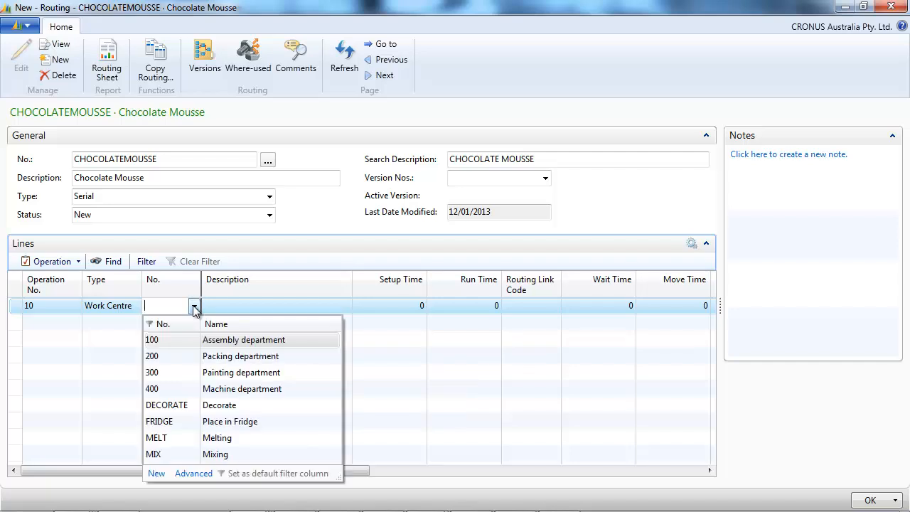
pyautogui.click(157, 438)
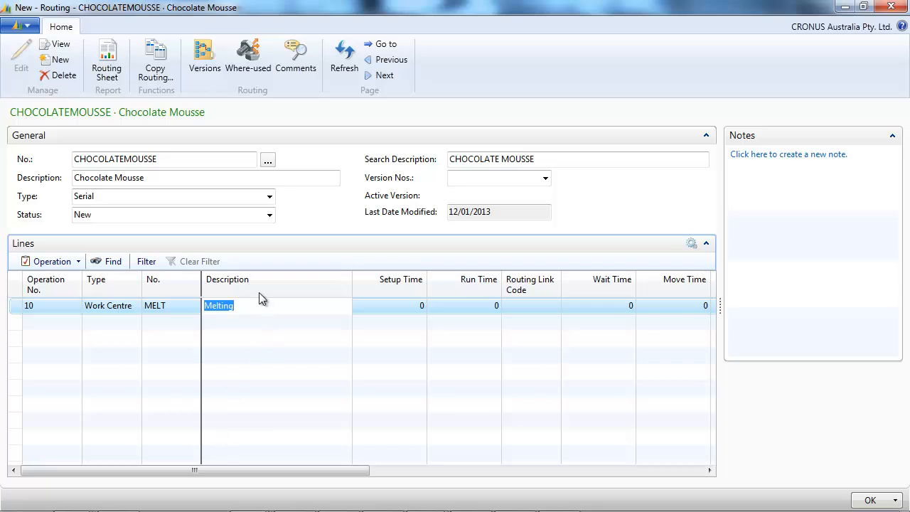
pyautogui.click(252, 305)
pyautogui.write(' cho')
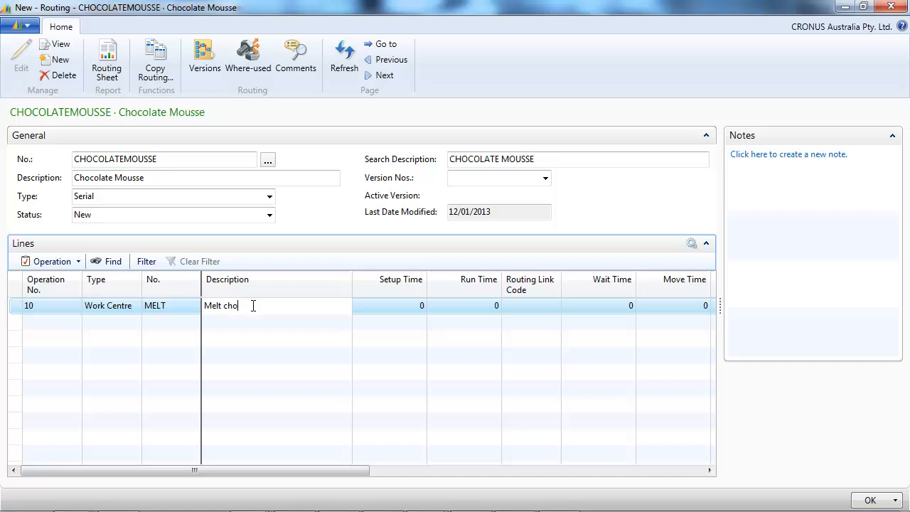
pyautogui.write('colate')
pyautogui.click(464, 306)
pyautogui.write('5')
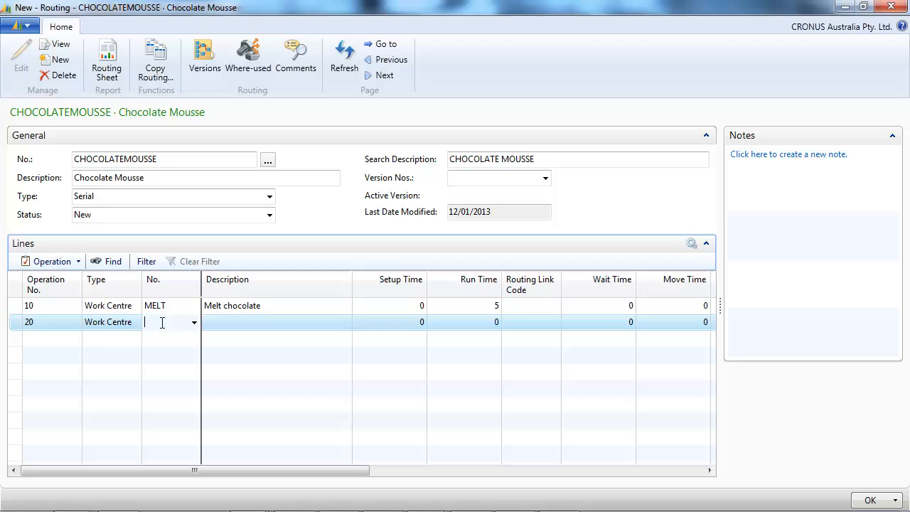
# Step: Add operation 20 at MIX described 'Mix eggs, sugar, cream, choc powder', plus operation 30 at FRIDGE
pyautogui.write('MIX')
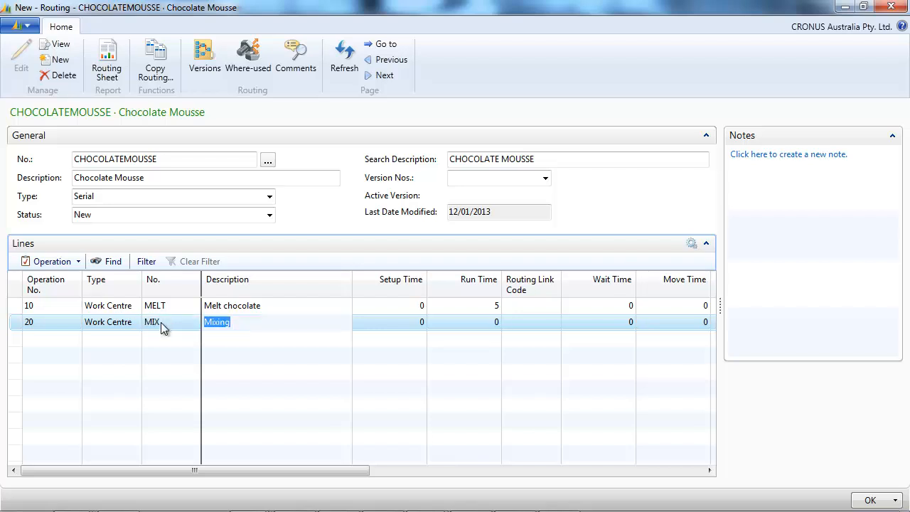
pyautogui.write('Mix egg')
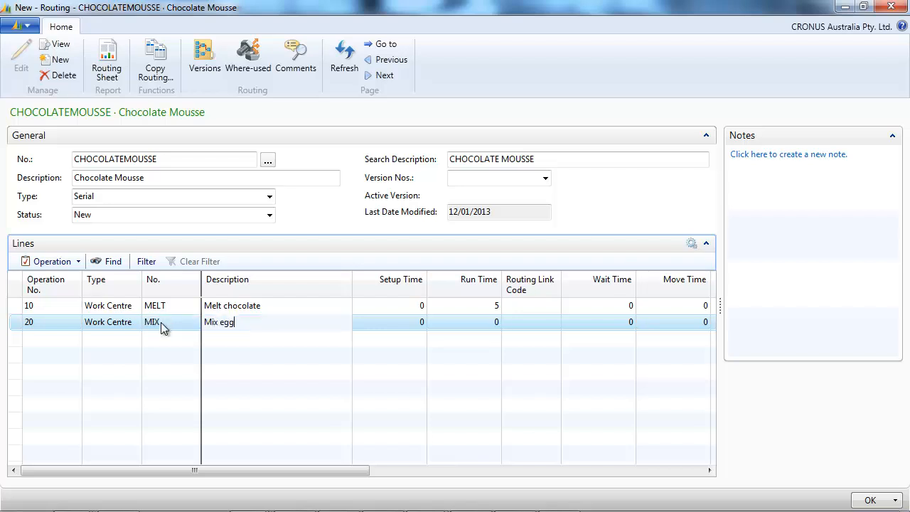
pyautogui.write('s, c')
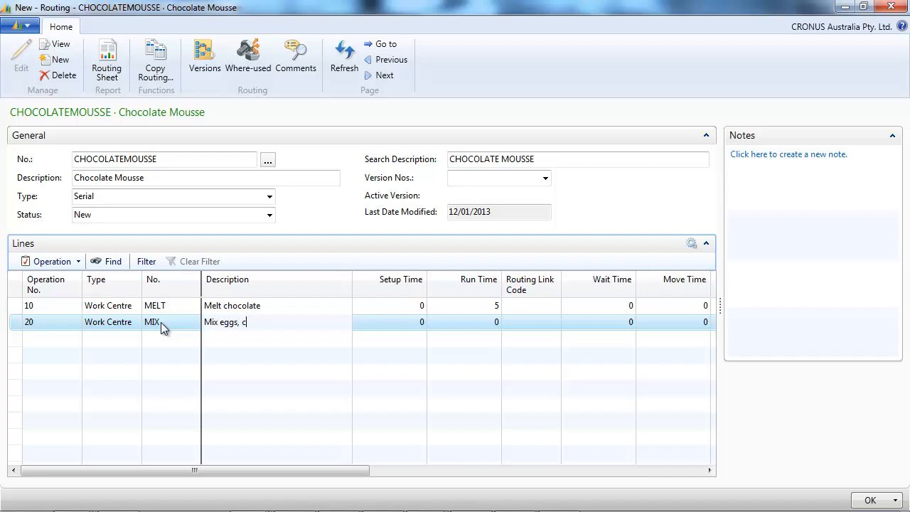
pyautogui.write('sugar')
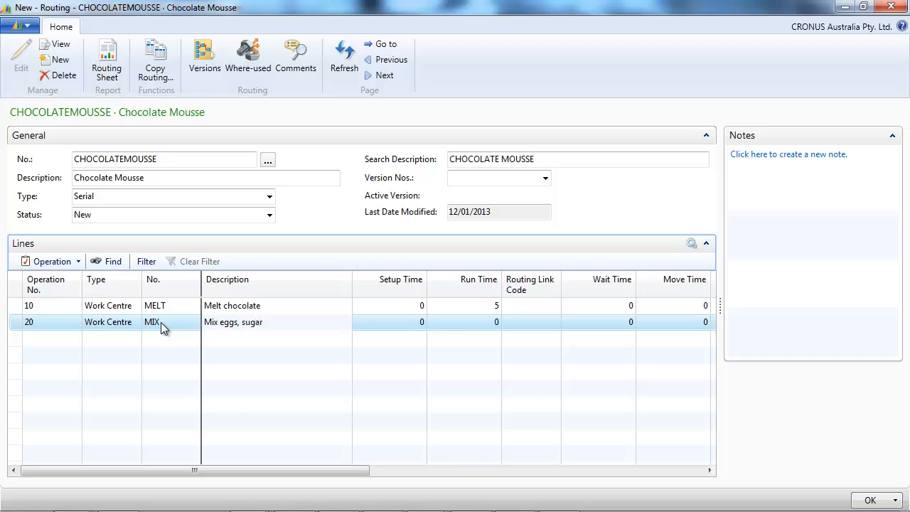
pyautogui.write(', cream, choc')
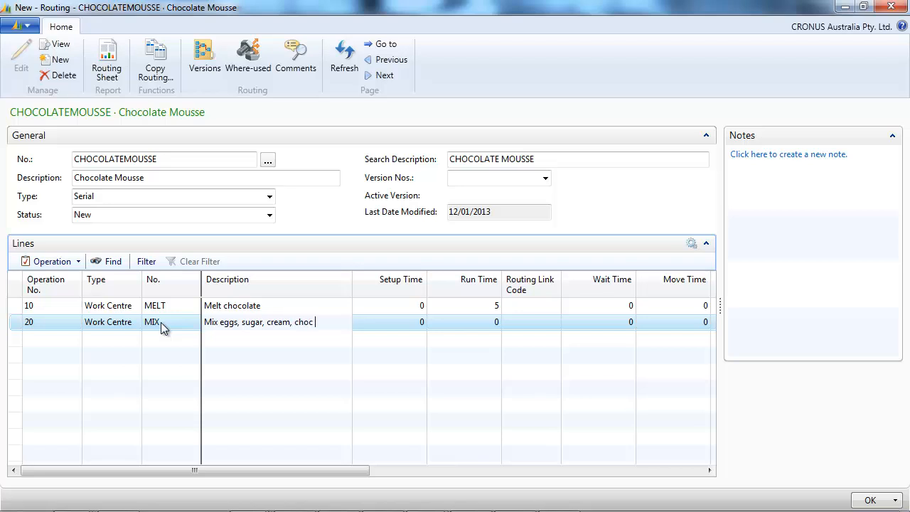
pyautogui.write('powder')
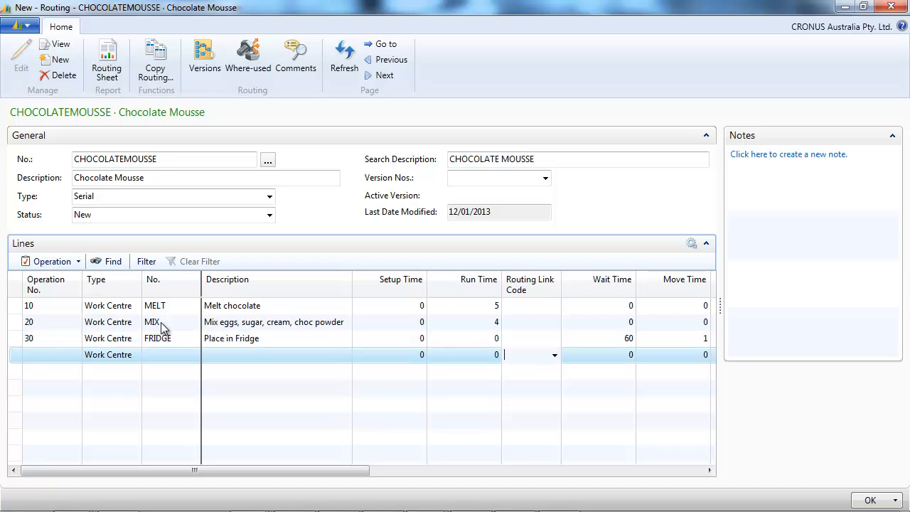
# Step: Add operation 40 at the DECORATE work centre and show the routing status choices
pyautogui.write('40')
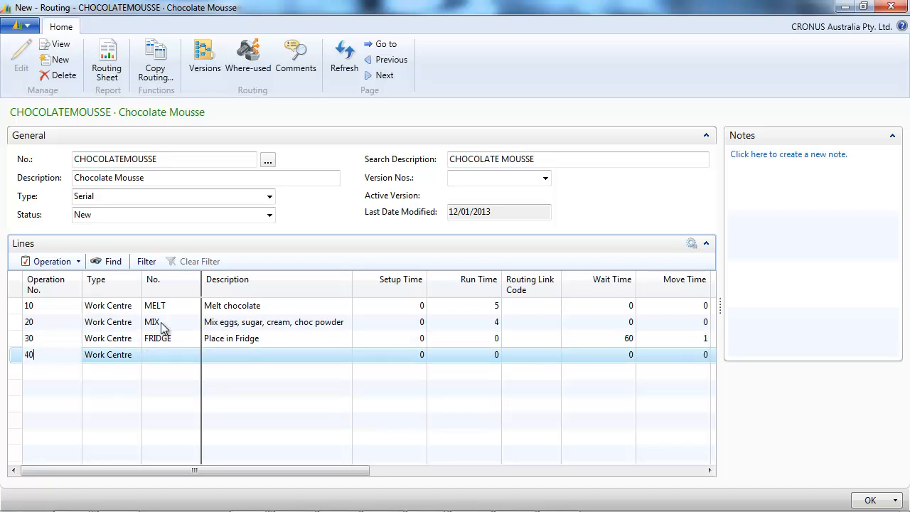
pyautogui.write('dec')
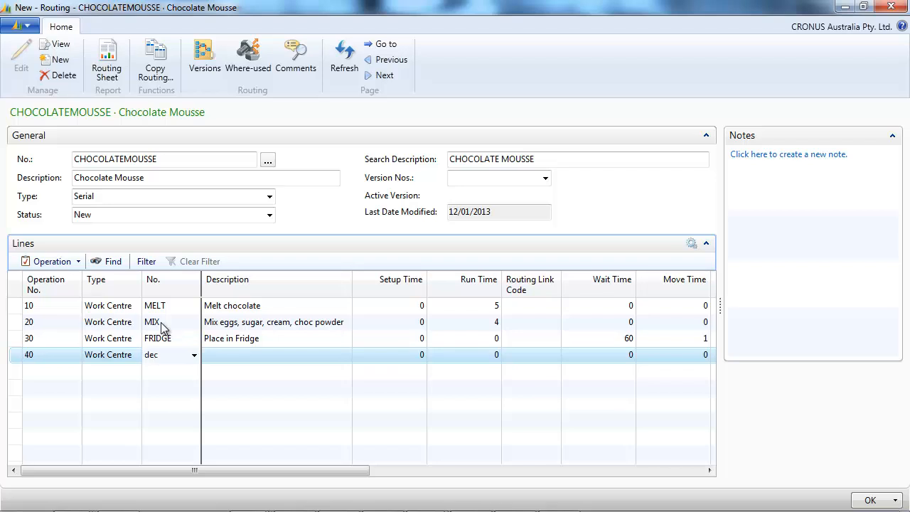
pyautogui.write('DECORATE')
pyautogui.click(464, 355)
pyautogui.write('1')
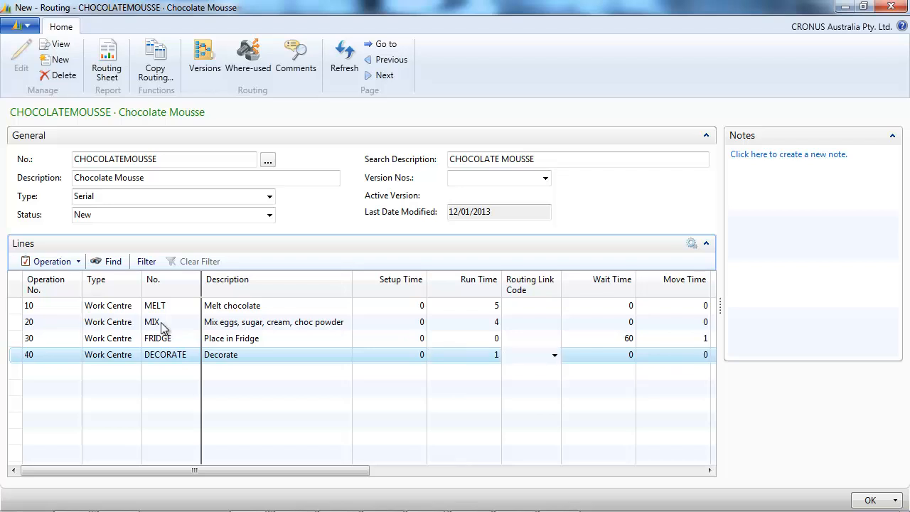
pyautogui.click(270, 215)
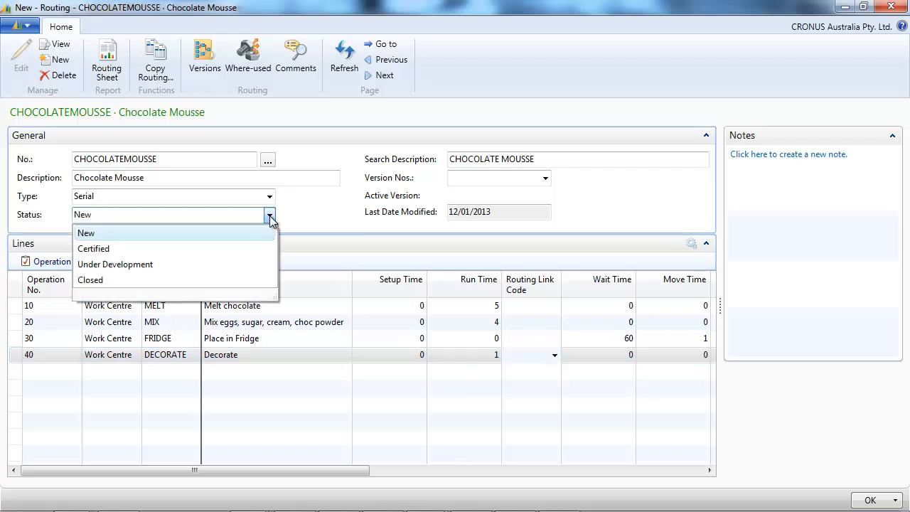
# Step: Certify the CHOCOLATEMOUSSE routing and set it as the item's Routing No
pyautogui.click(93, 248)
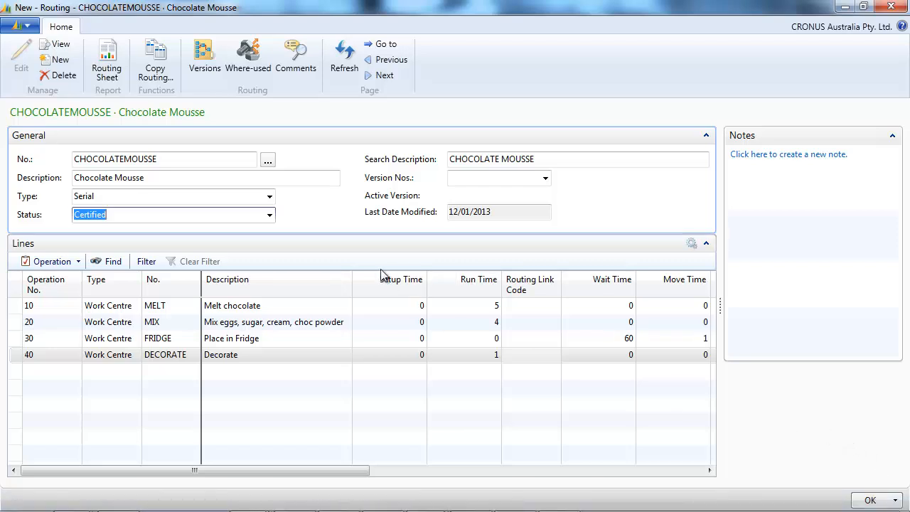
pyautogui.moveTo(600, 297)
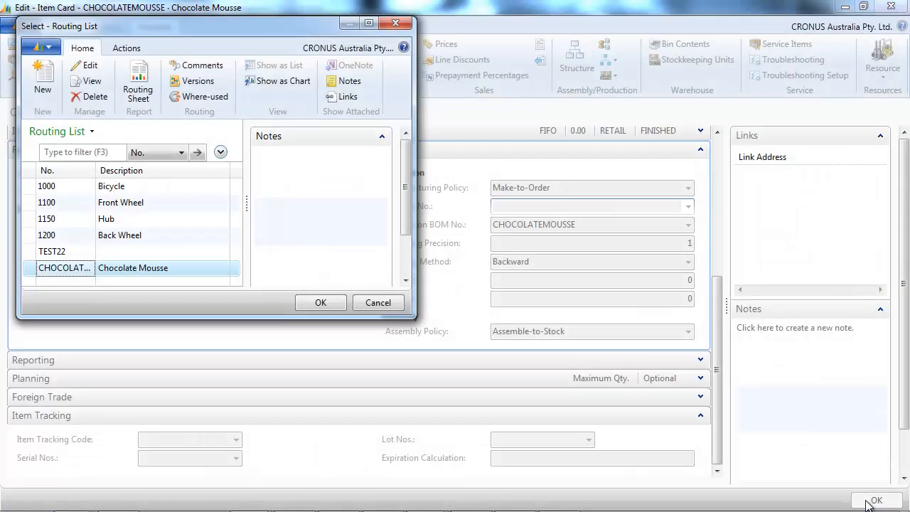
pyautogui.click(321, 303)
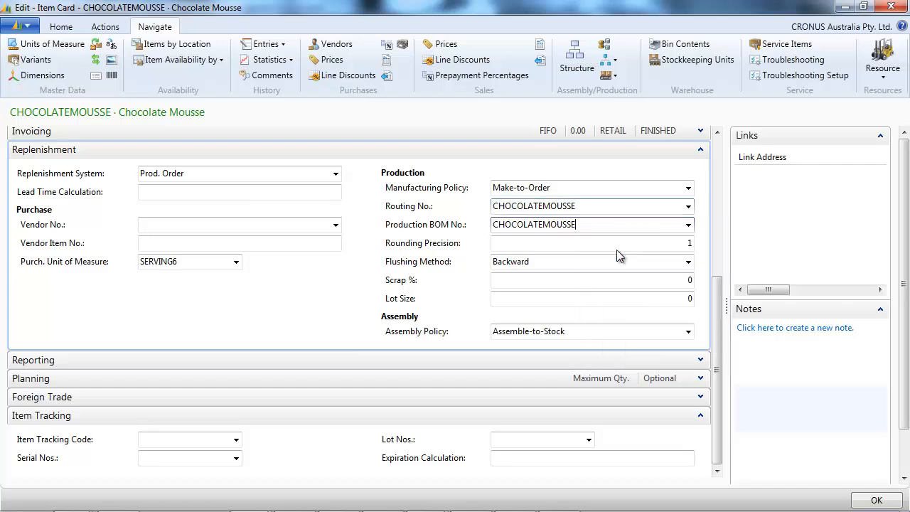
# Step: Inspect the CHOCOLATEMOUSSE production BOM and routing from the item card
pyautogui.rightClick(78, 301)
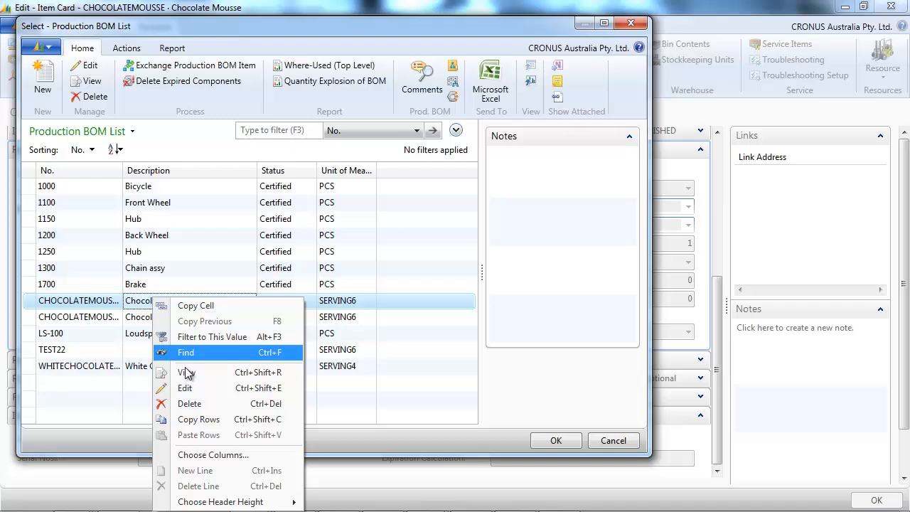
pyautogui.click(185, 388)
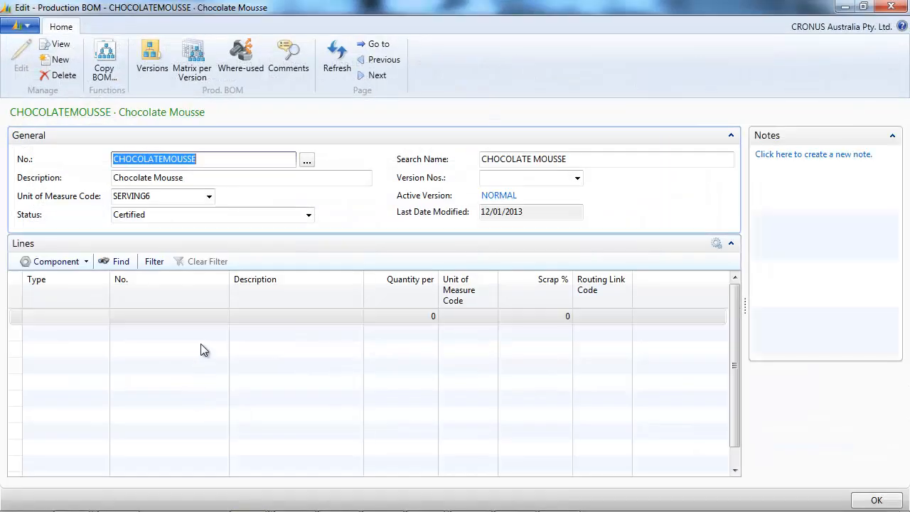
pyautogui.moveTo(239, 242)
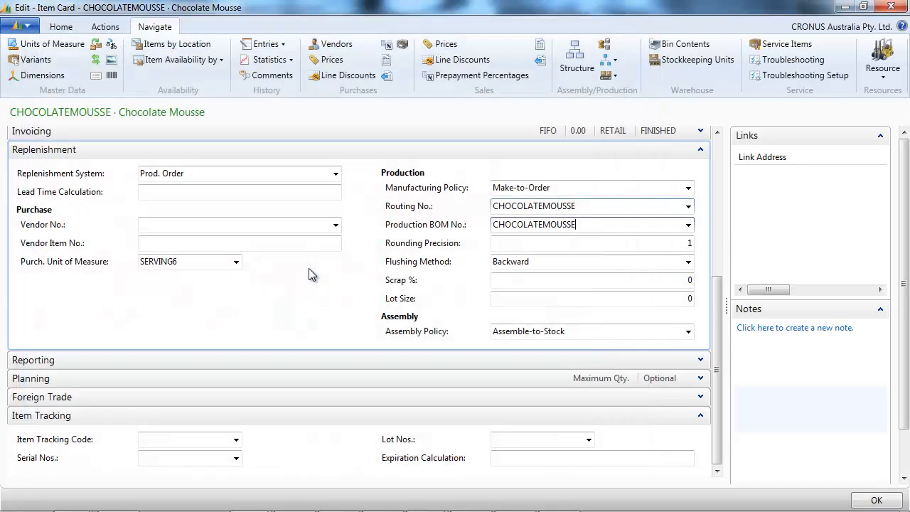
pyautogui.rightClick(572, 224)
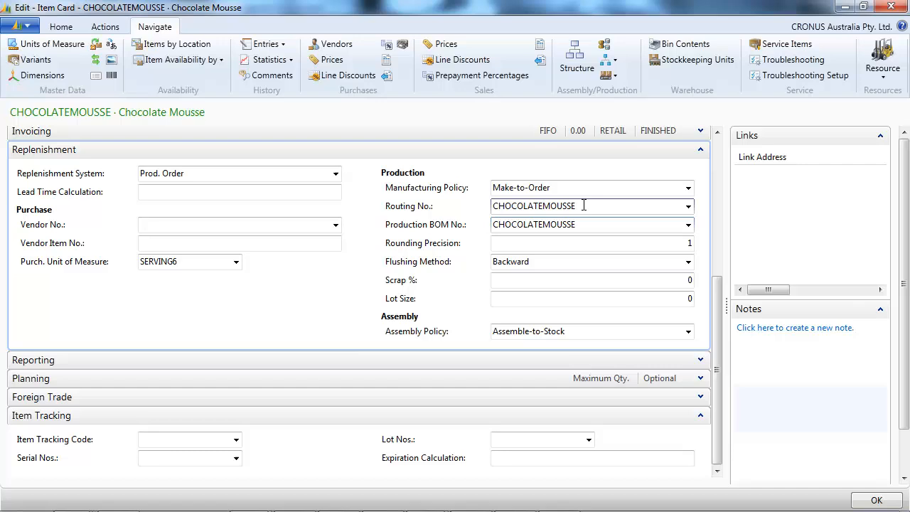
pyautogui.click(687, 206)
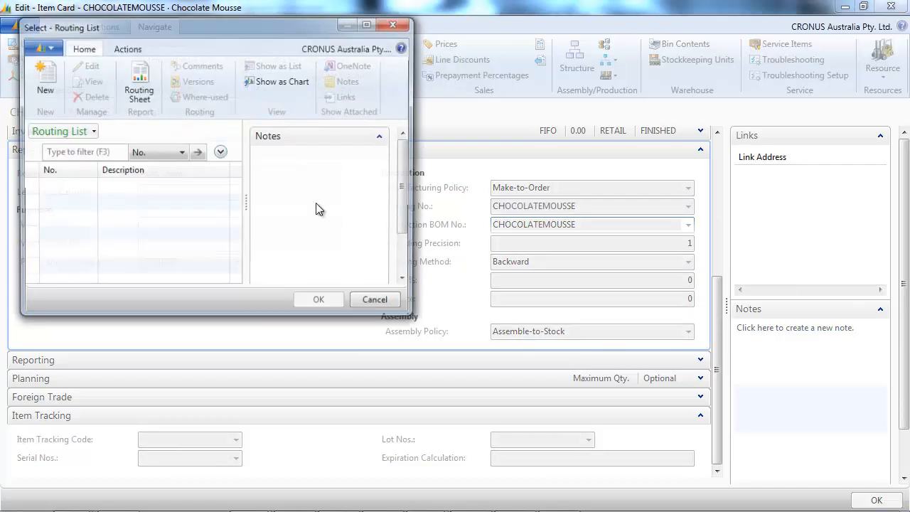
pyautogui.rightClick(64, 251)
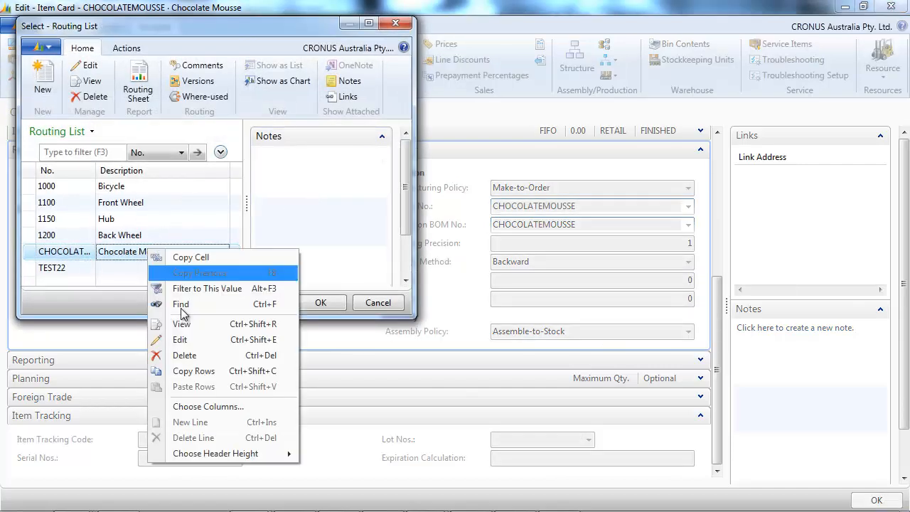
pyautogui.click(181, 324)
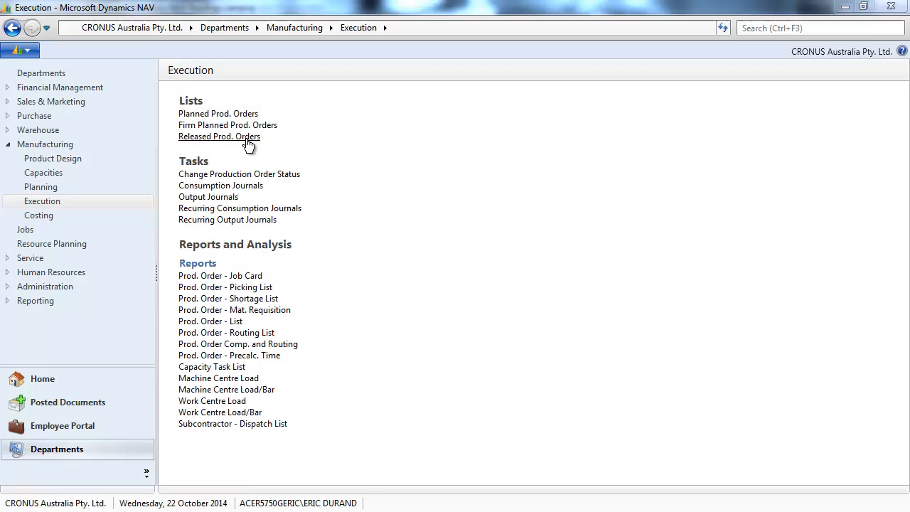
# Step: Create released production order 101012 for Chocolate Mousse, quantity 2
pyautogui.click(219, 137)
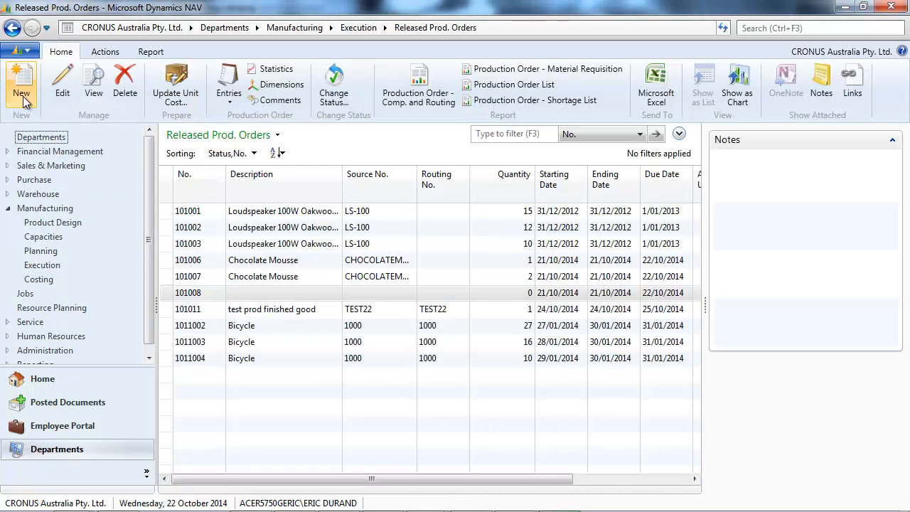
pyautogui.click(21, 86)
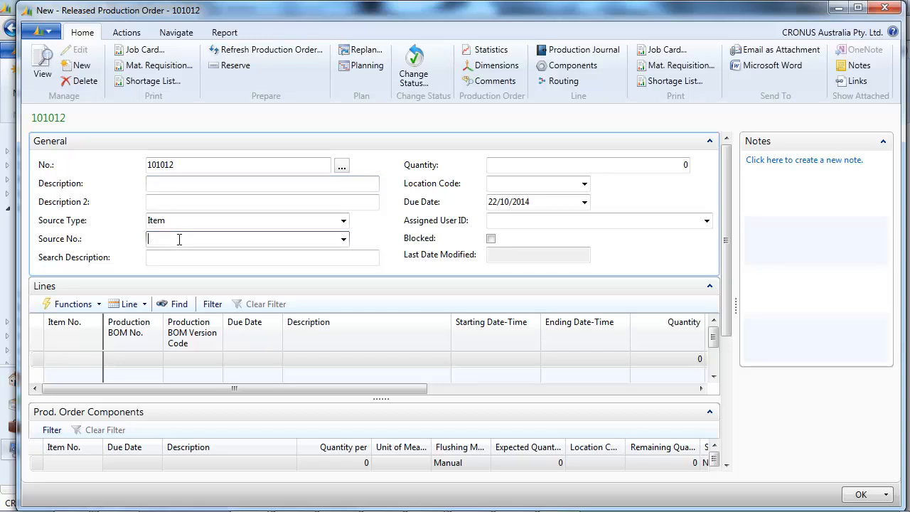
pyautogui.write('choco')
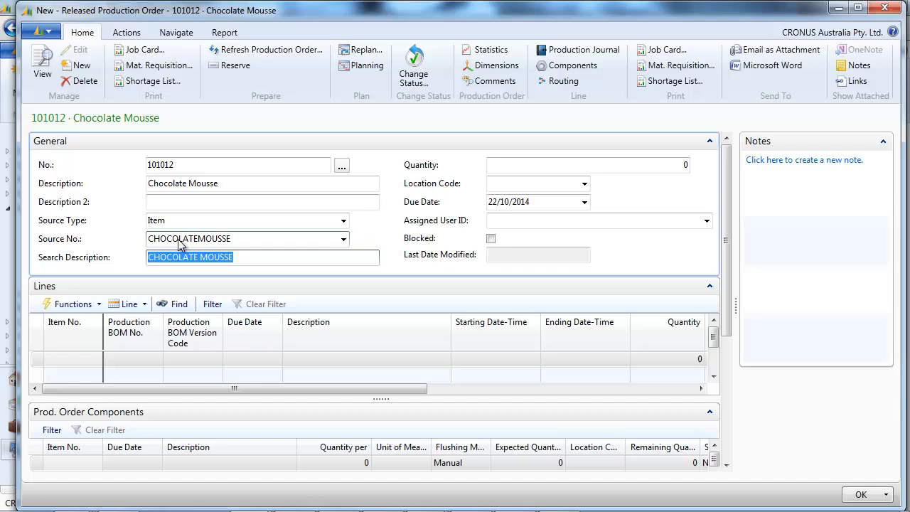
pyautogui.click(587, 165)
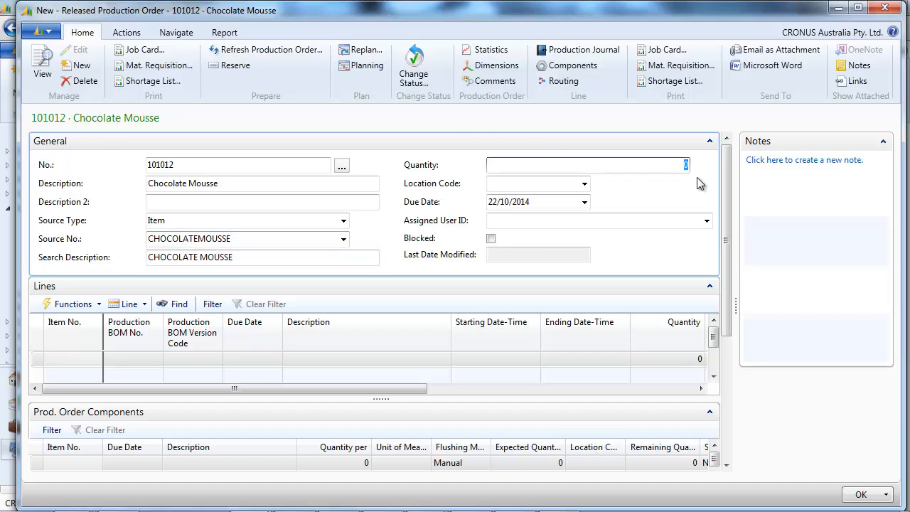
pyautogui.write('2')
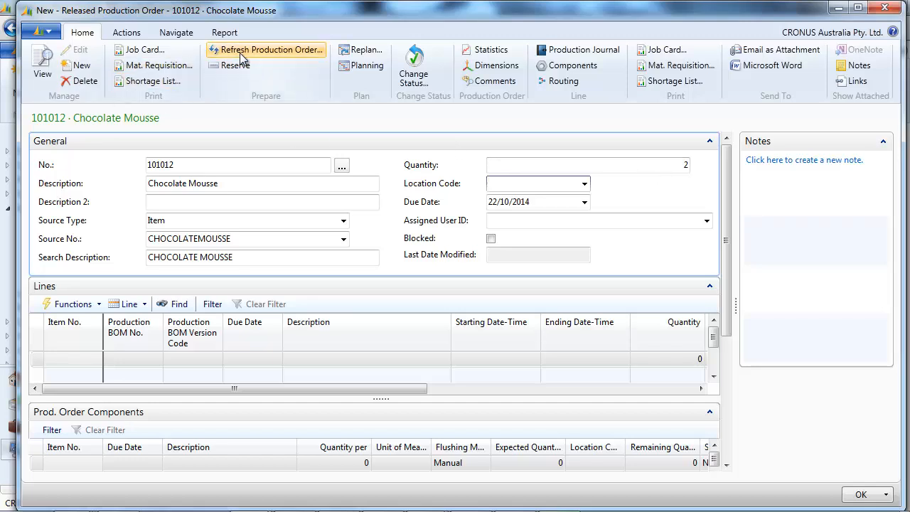
# Step: Refresh order 101012 with backward scheduling, calculating lines, routings and component need
pyautogui.click(269, 50)
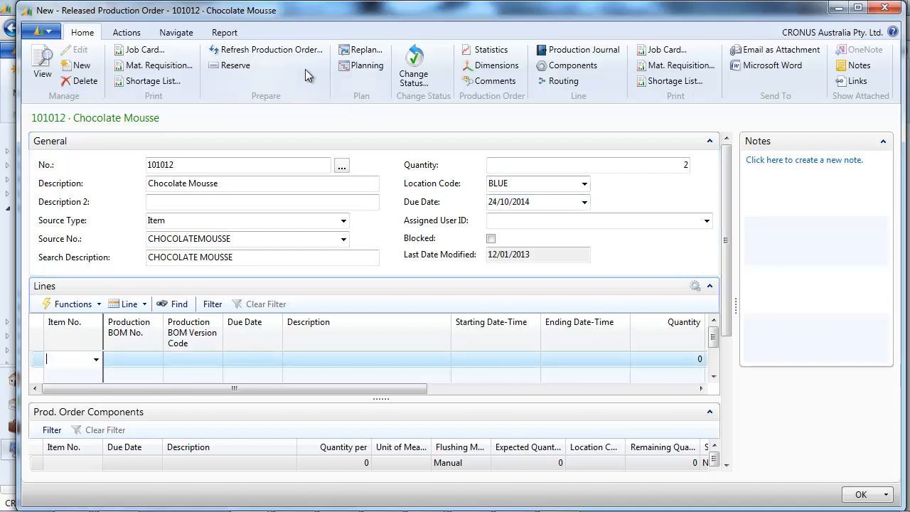
pyautogui.click(271, 50)
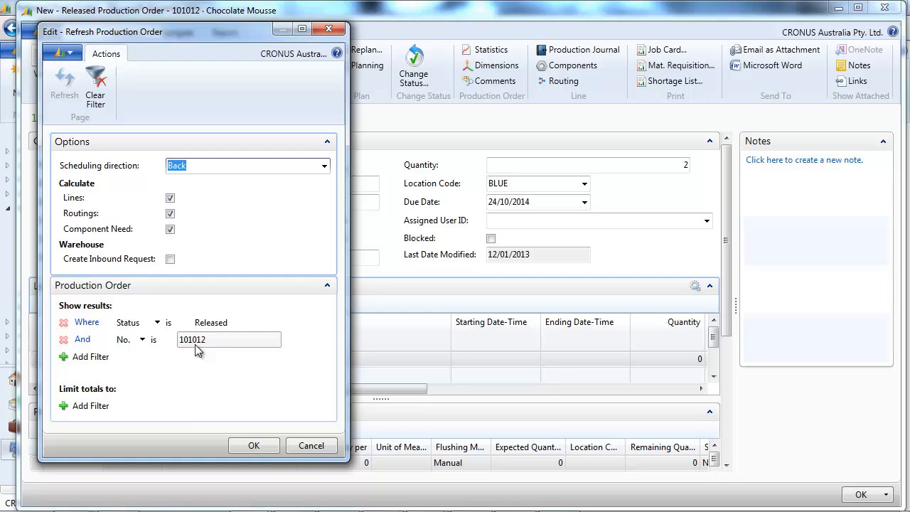
pyautogui.click(253, 445)
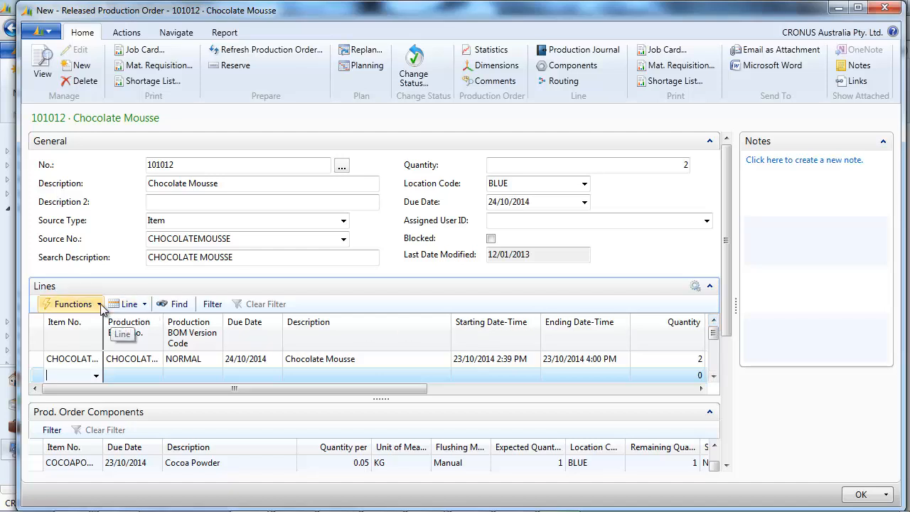
pyautogui.click(128, 304)
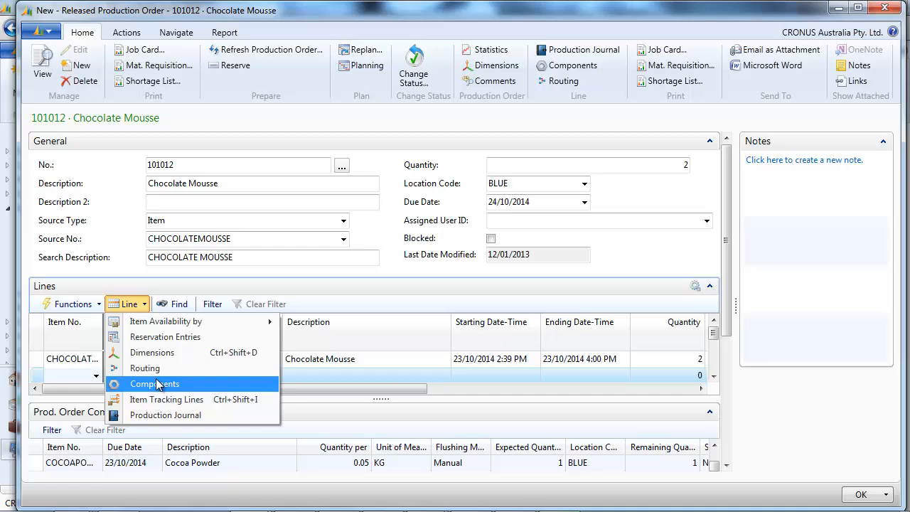
pyautogui.click(145, 368)
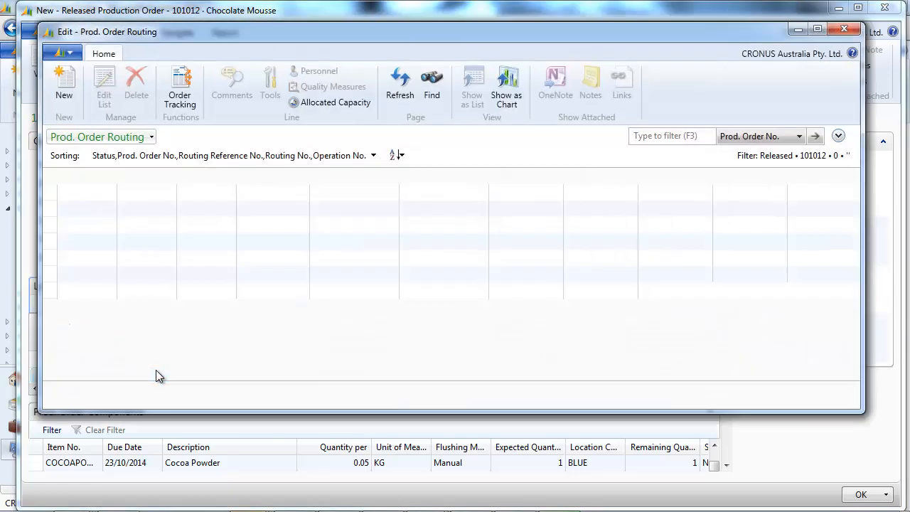
pyautogui.click(845, 29)
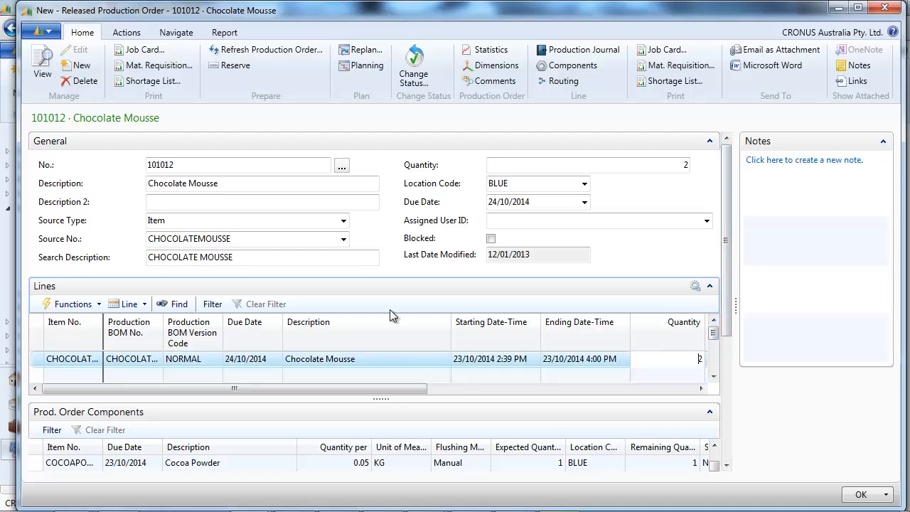
pyautogui.click(128, 304)
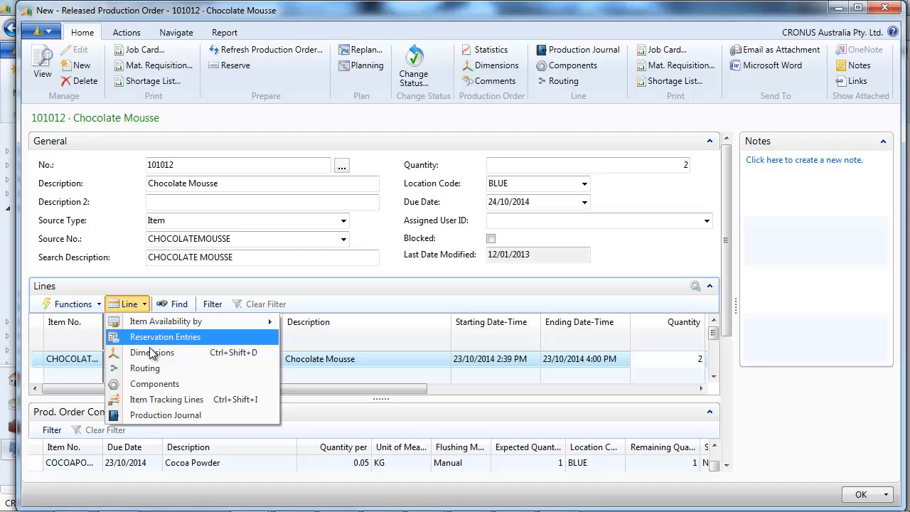
pyautogui.click(145, 368)
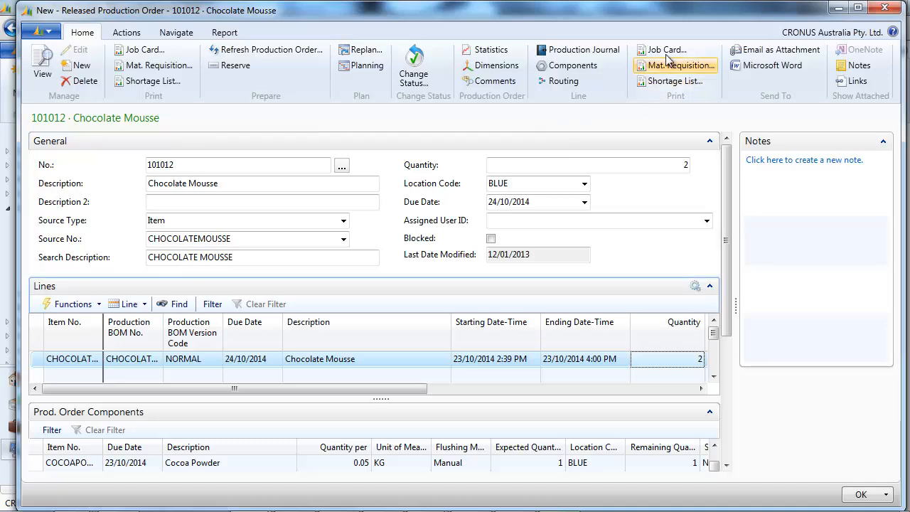
pyautogui.click(664, 50)
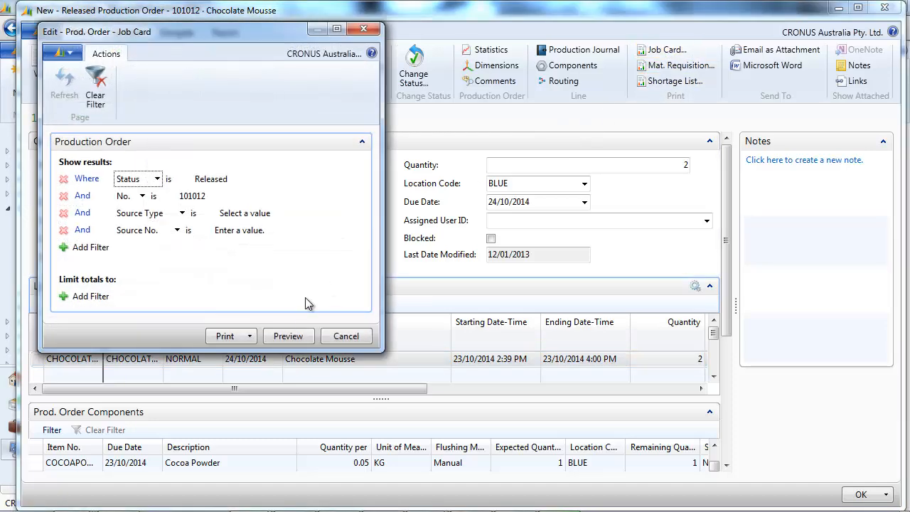
pyautogui.click(289, 335)
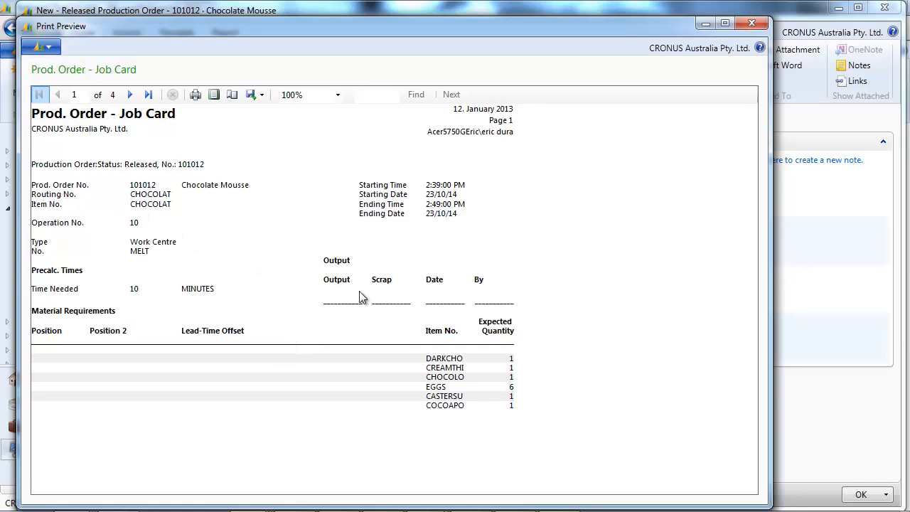
pyautogui.moveTo(121, 120)
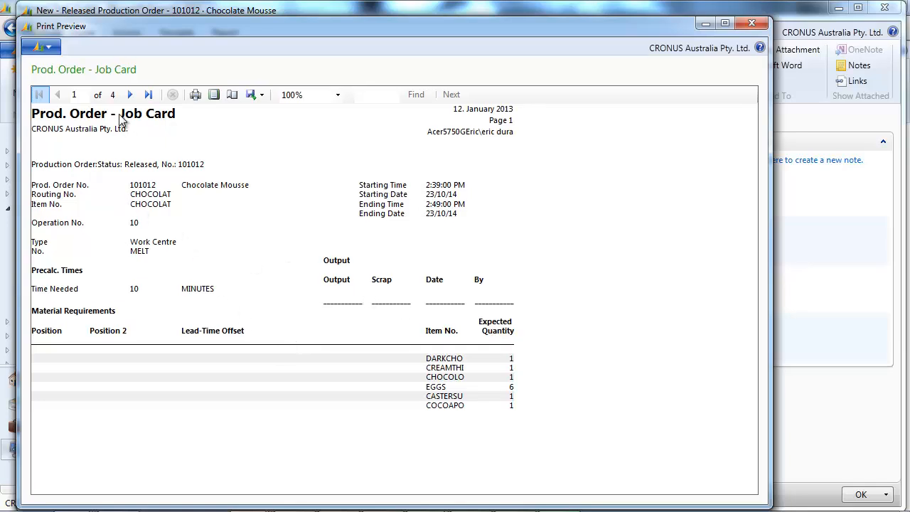
pyautogui.moveTo(130, 95)
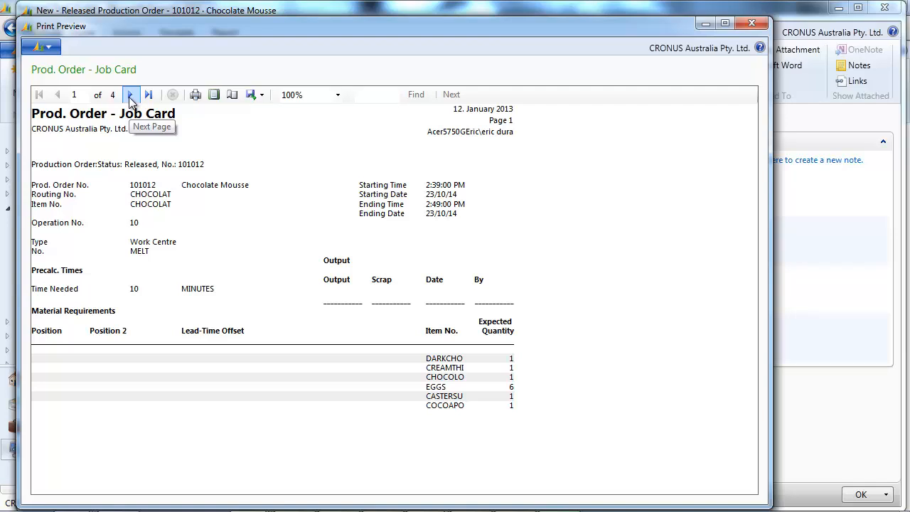
pyautogui.click(132, 94)
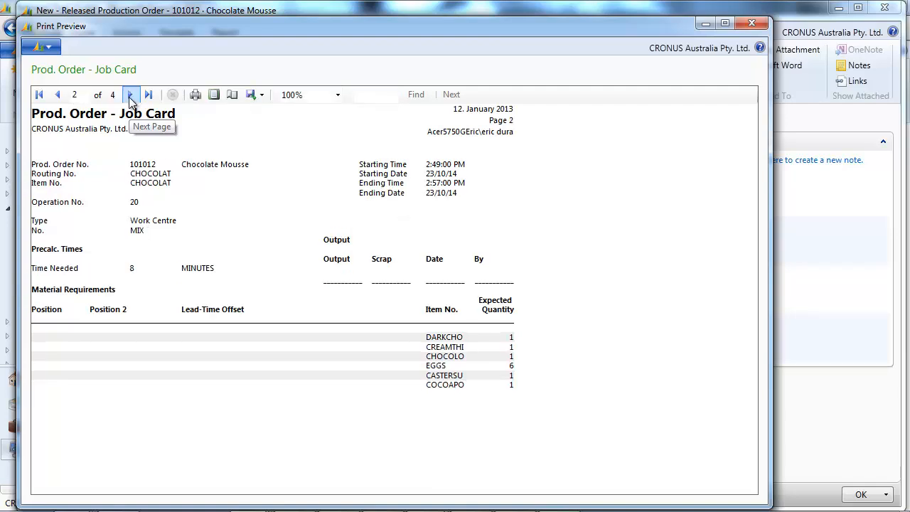
pyautogui.click(130, 94)
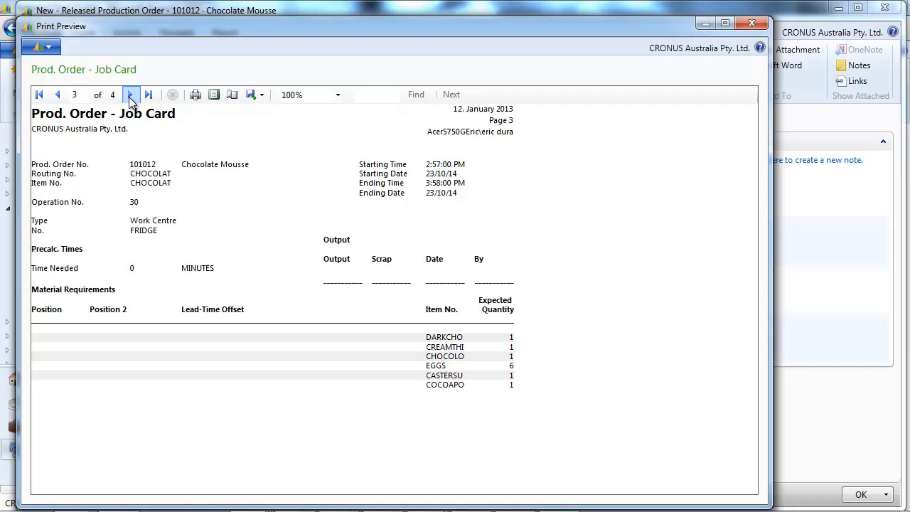
pyautogui.click(130, 94)
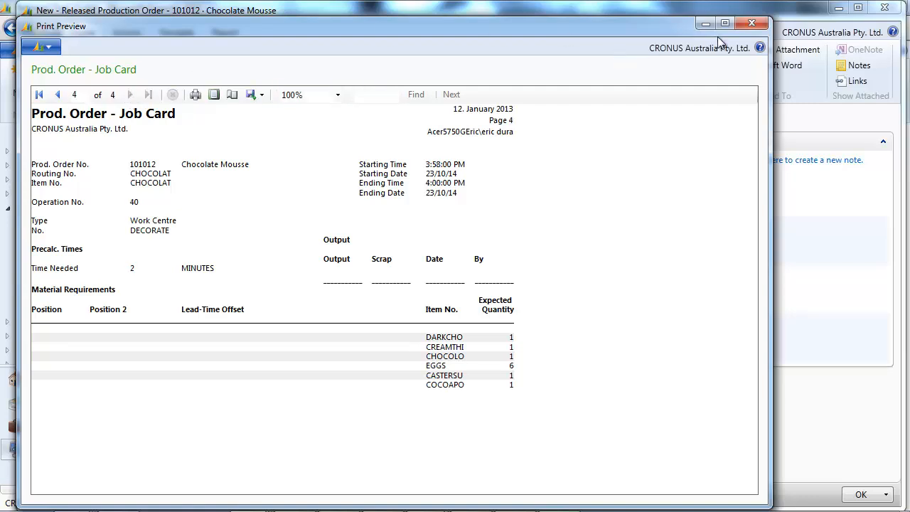
pyautogui.click(752, 24)
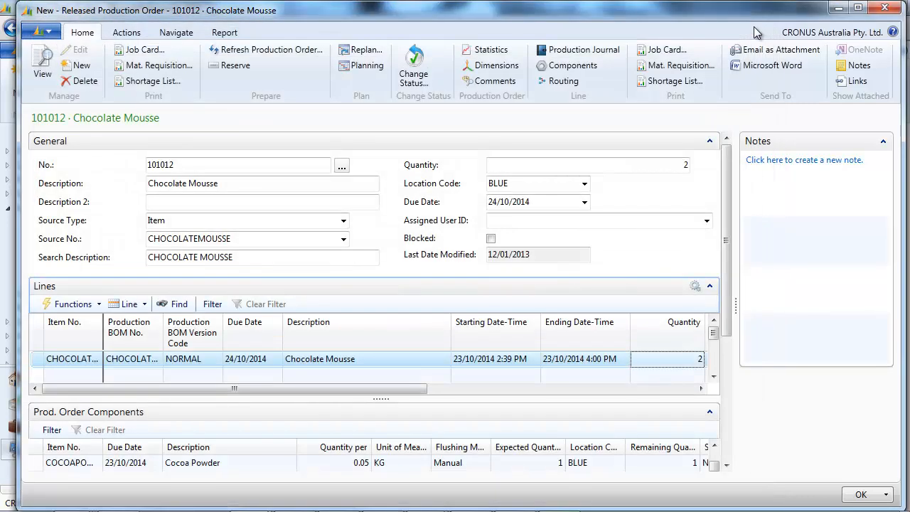